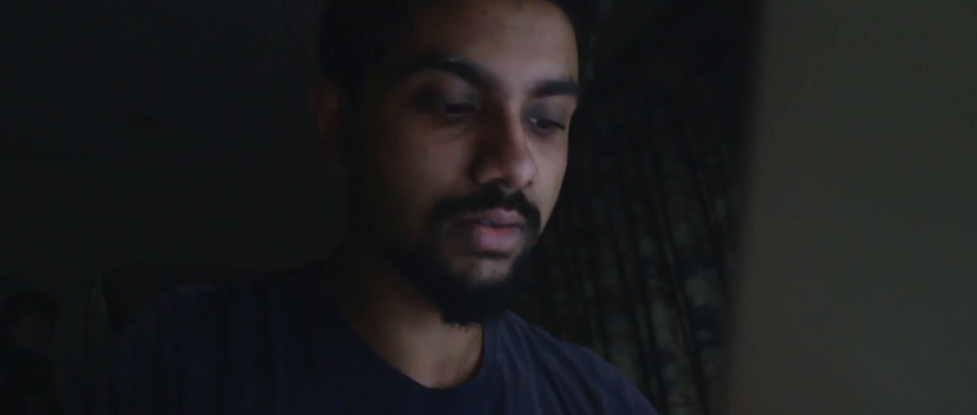
type("derek")
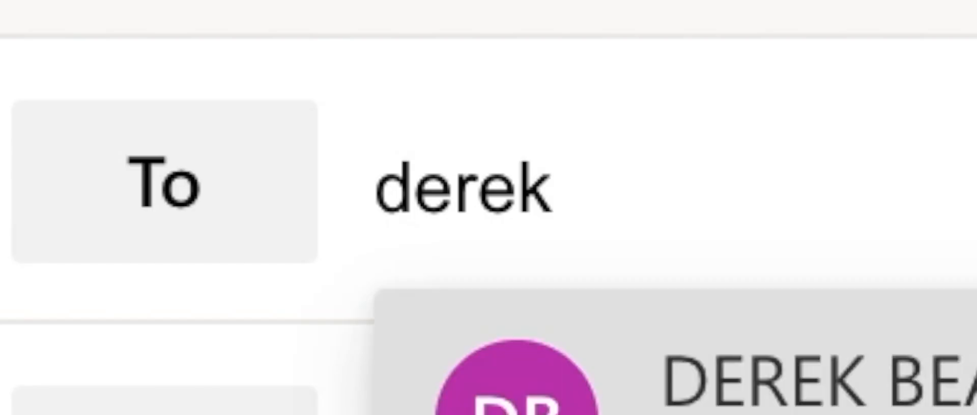